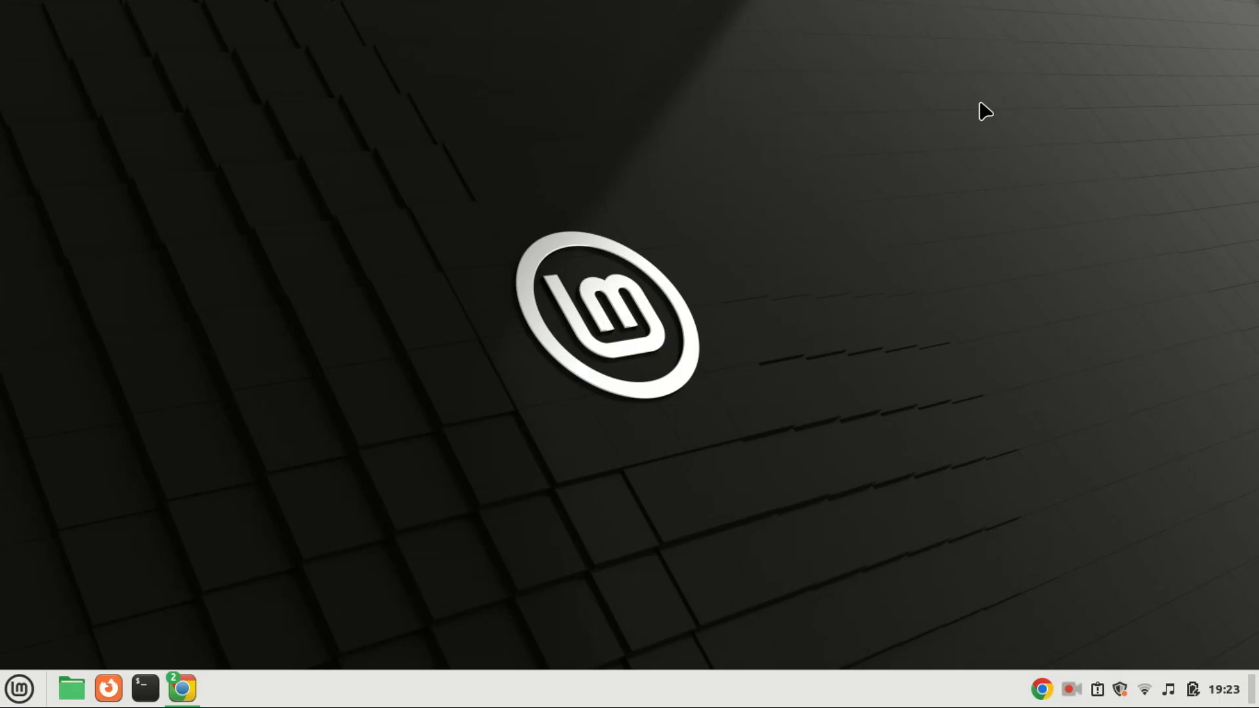
mouse_move(640, 245)
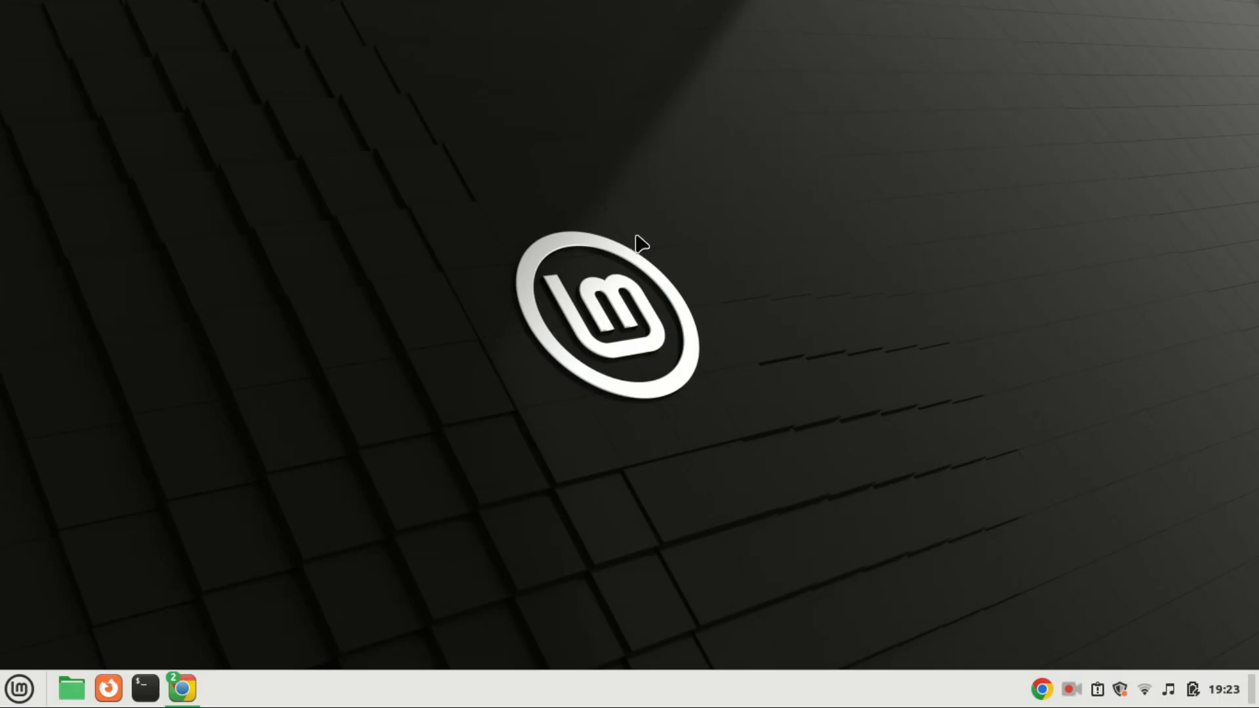
mouse_move(491, 345)
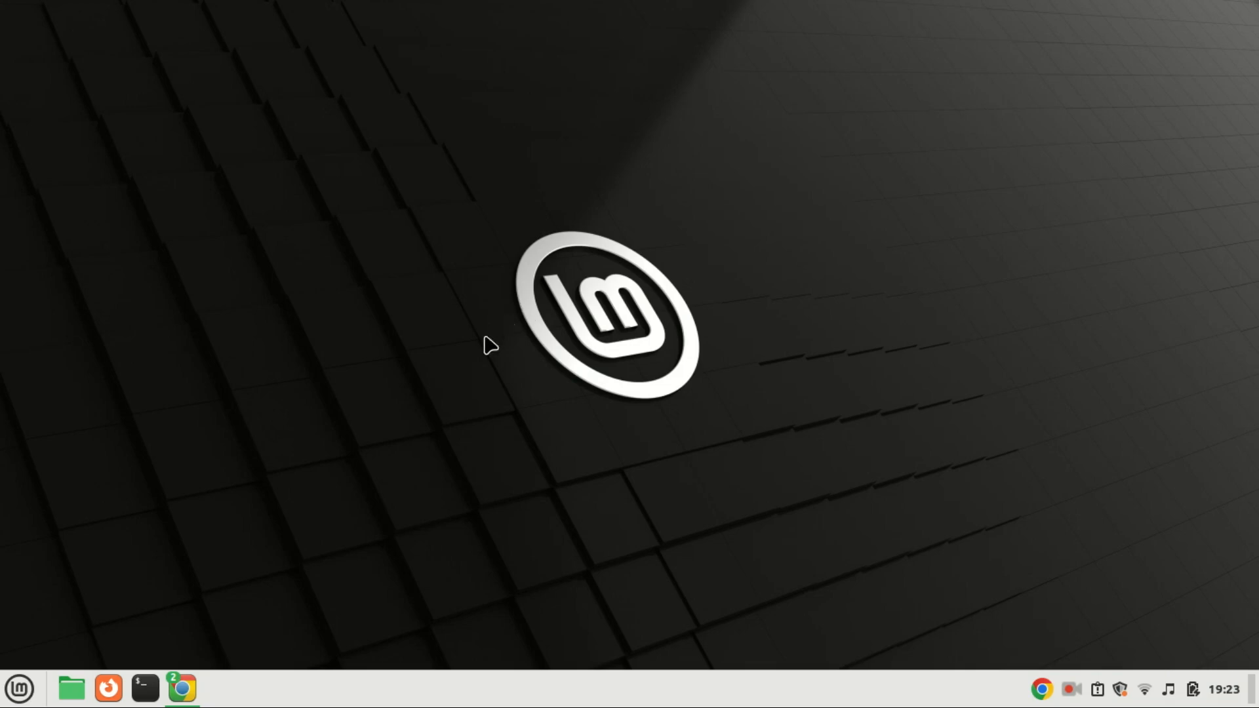
mouse_move(985, 112)
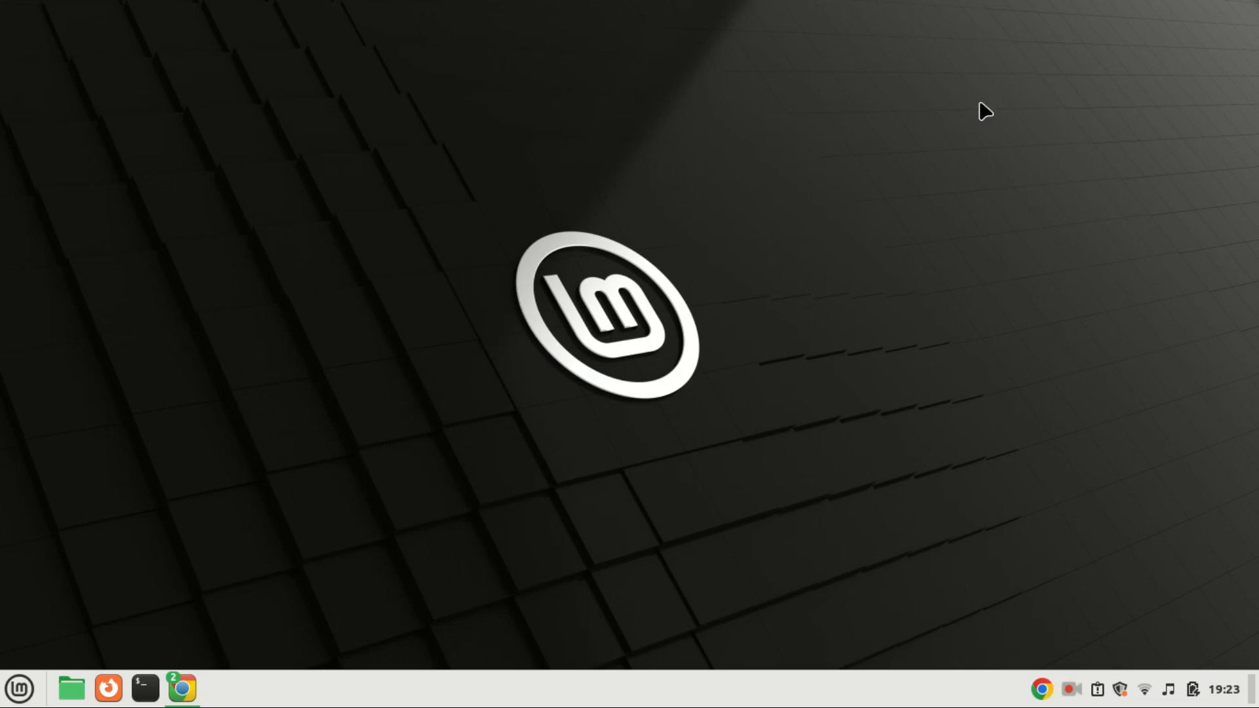
mouse_move(726, 168)
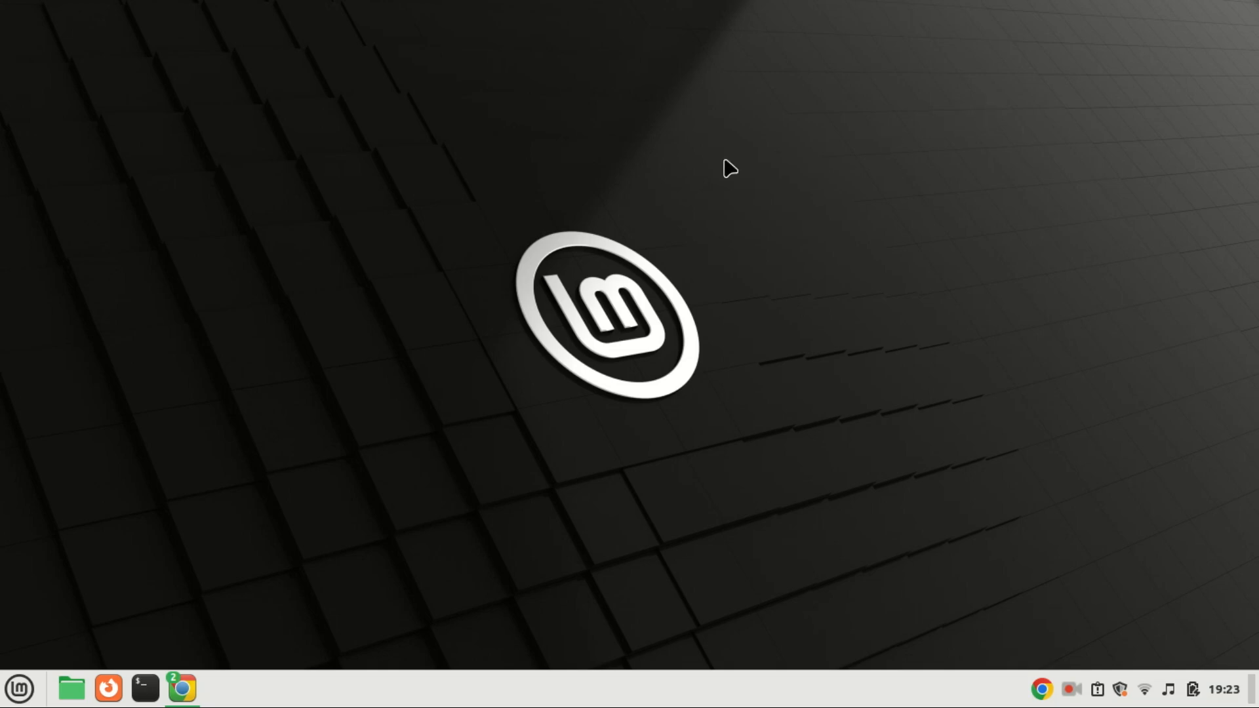
mouse_move(491, 345)
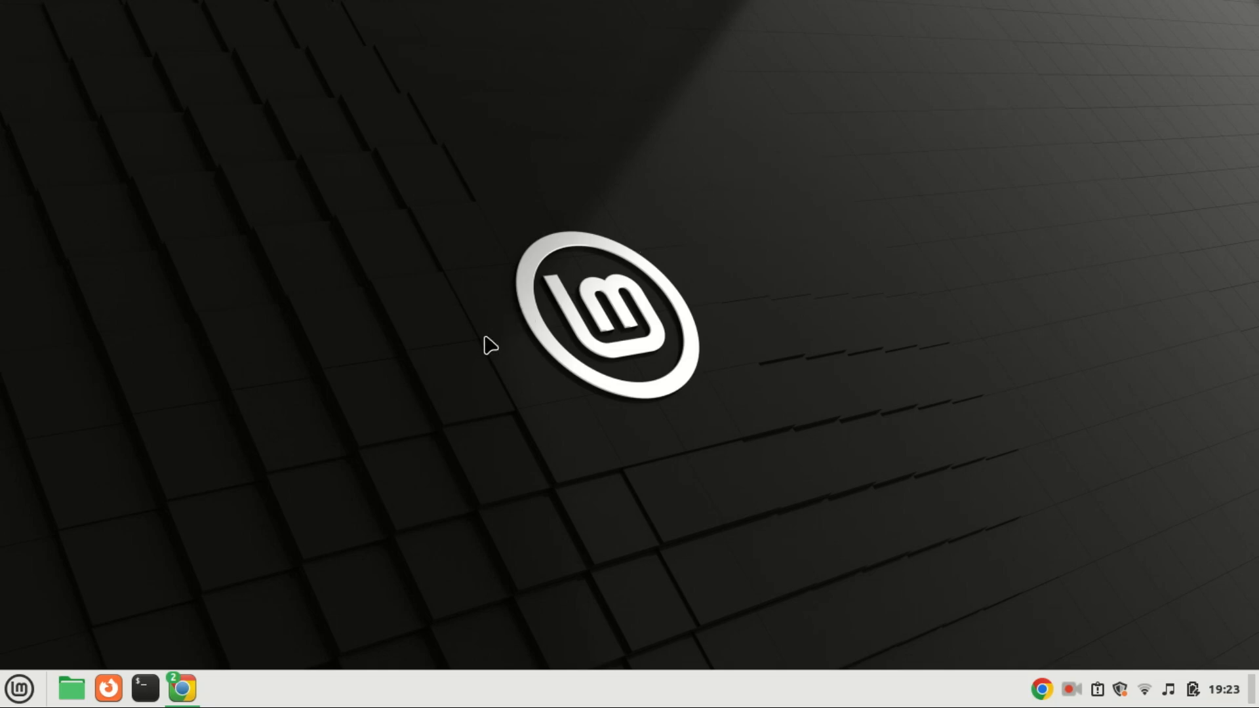
mouse_move(332, 468)
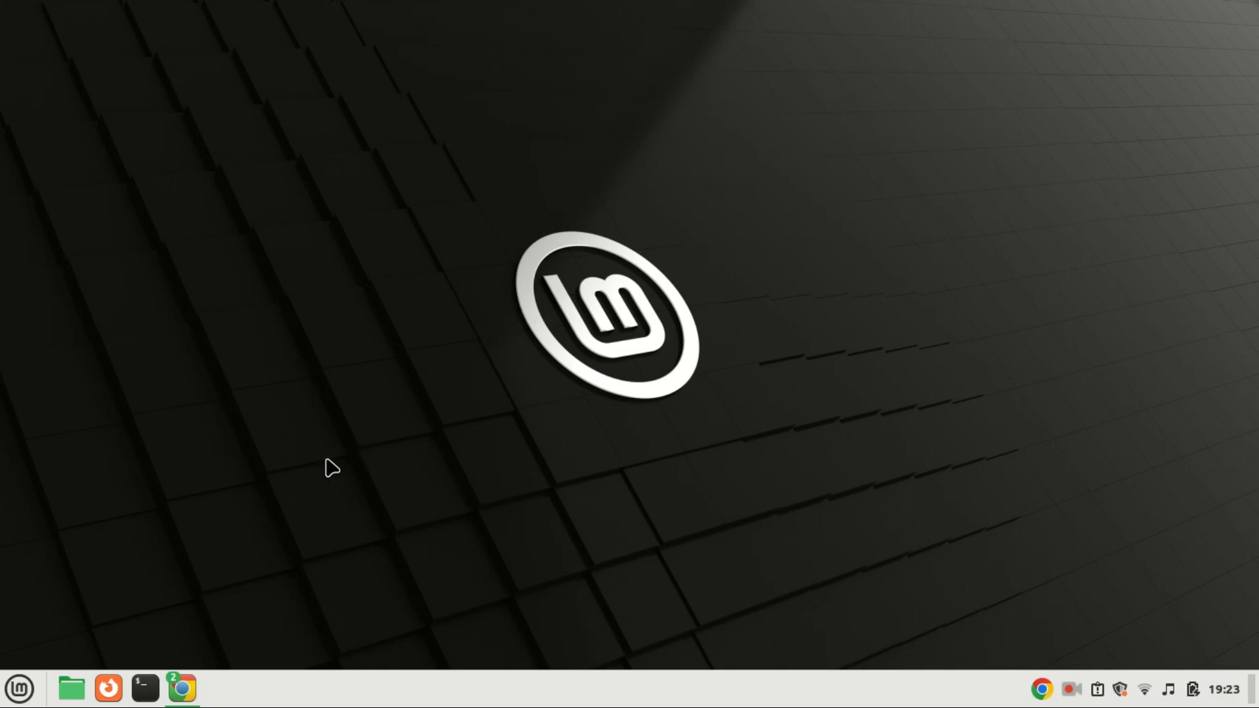
mouse_move(985, 110)
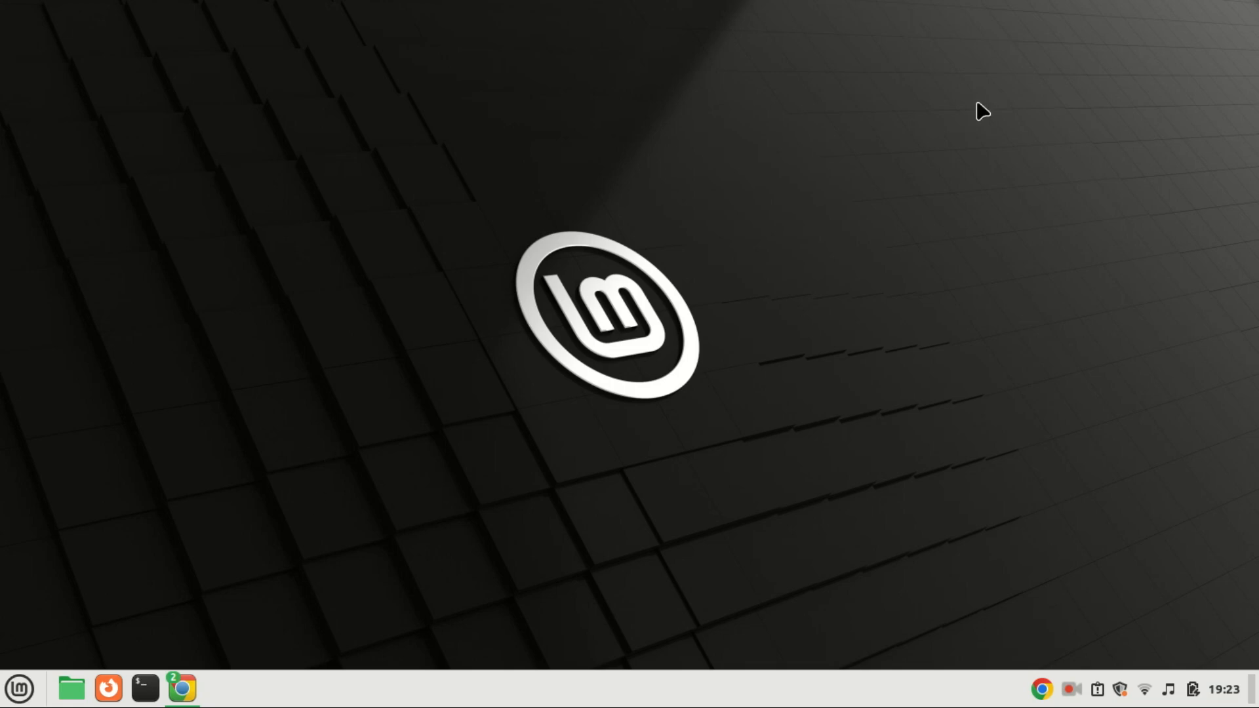
mouse_move(490, 346)
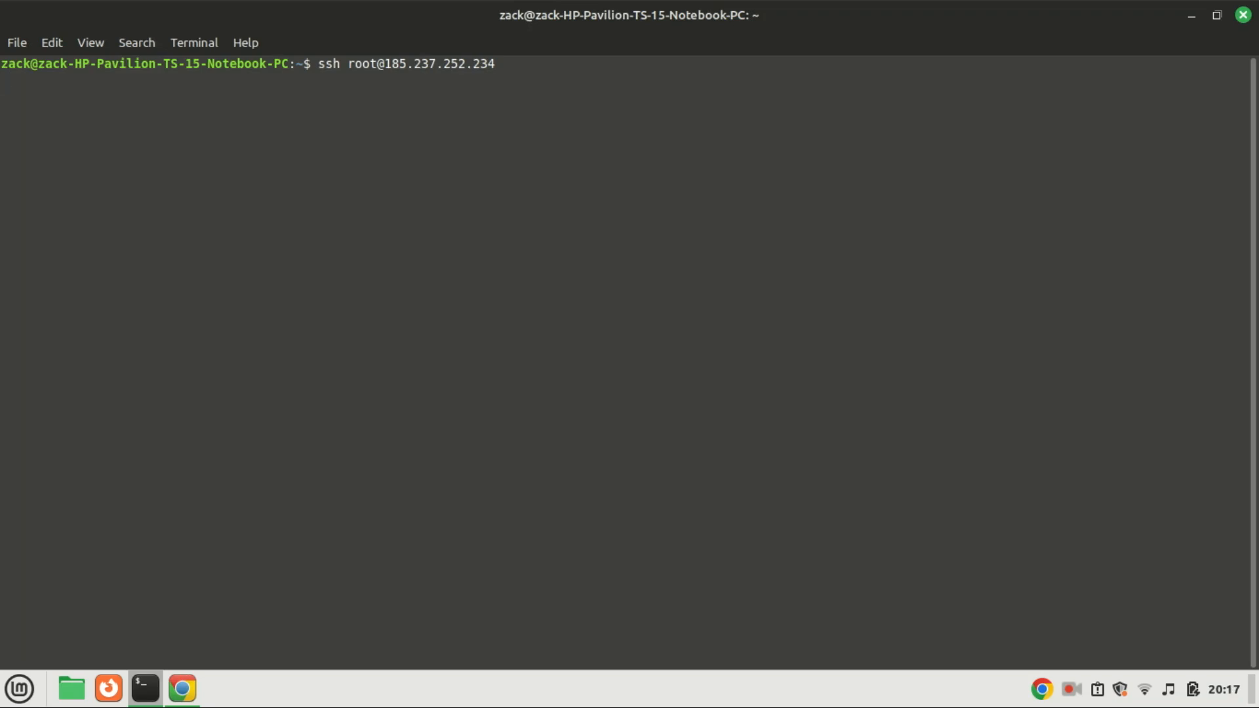
key(Return)
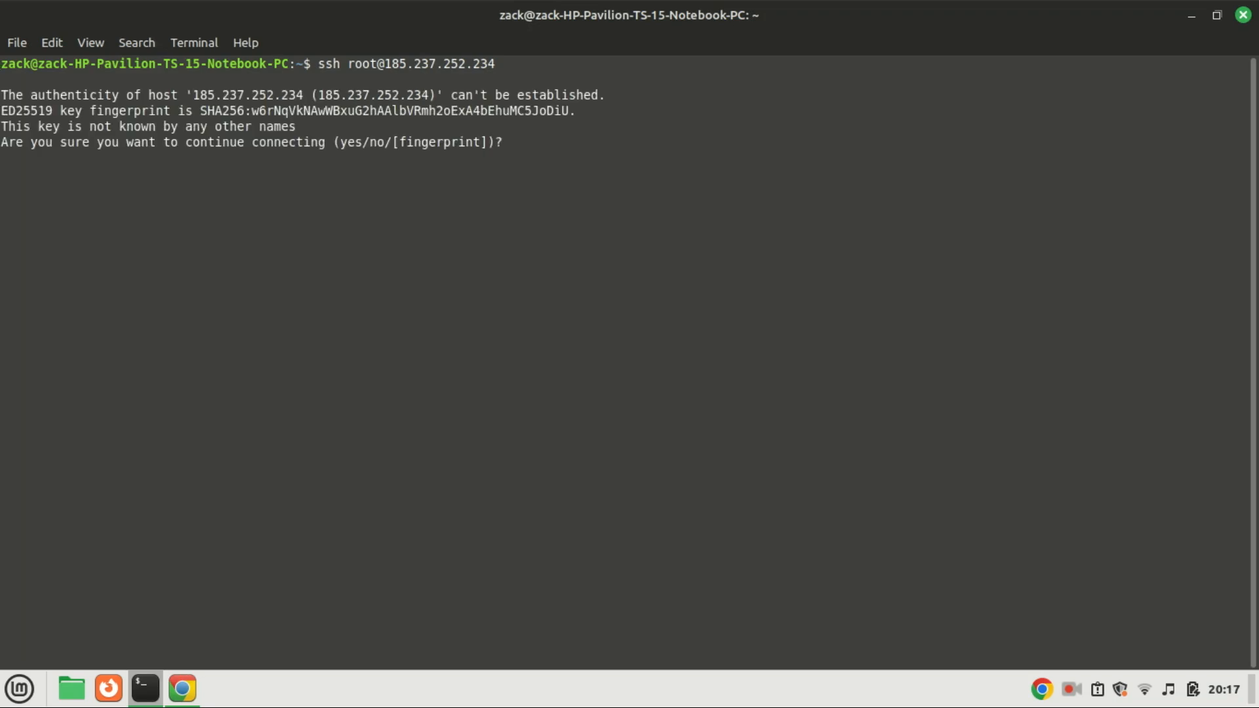
text(yes)
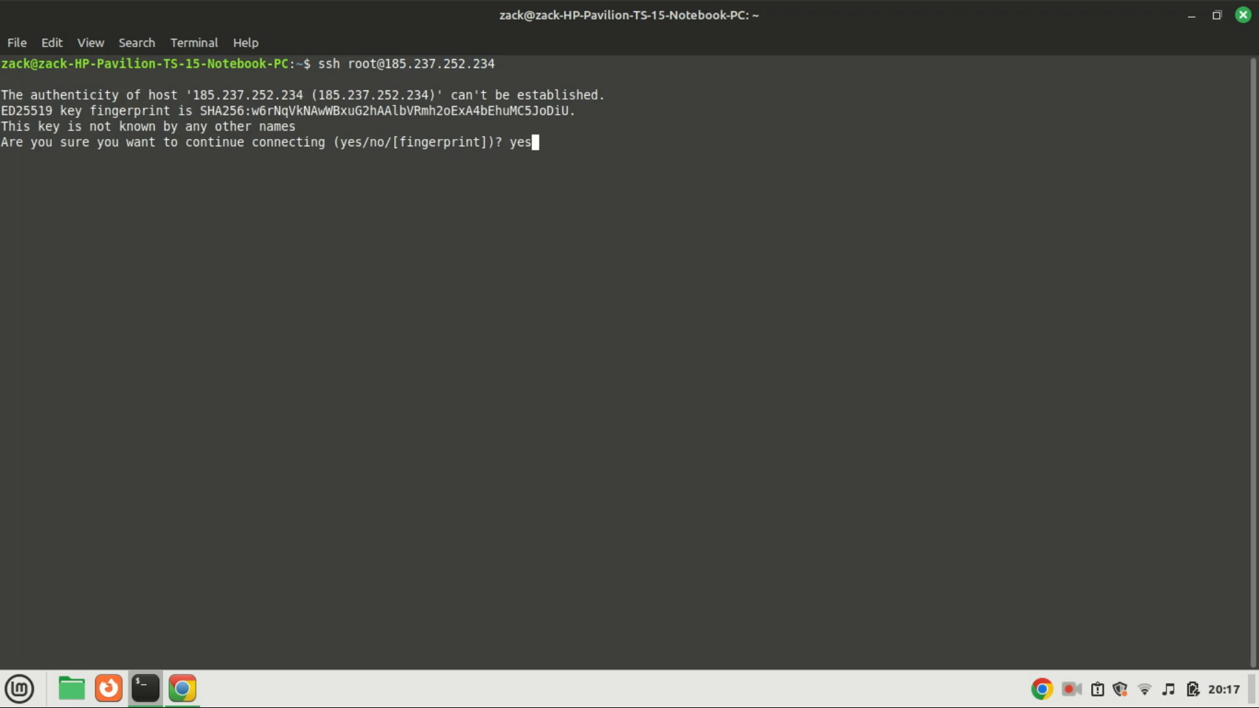
key(Return)
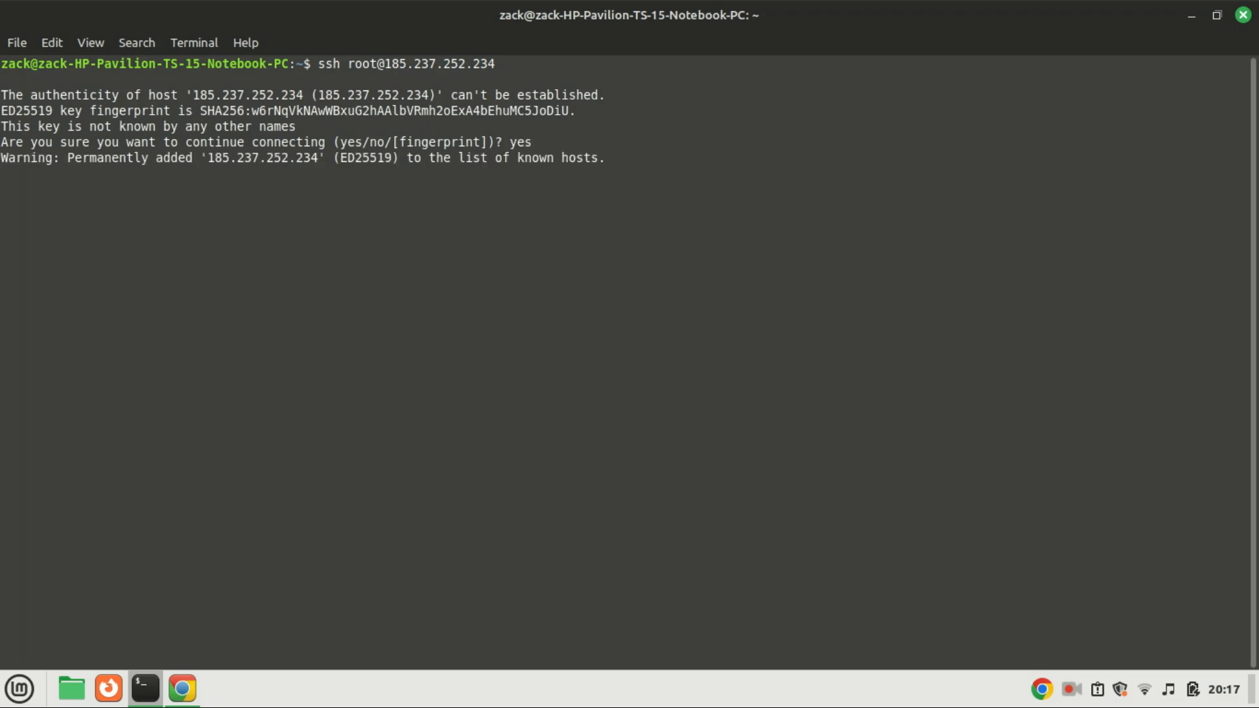
key(Return)
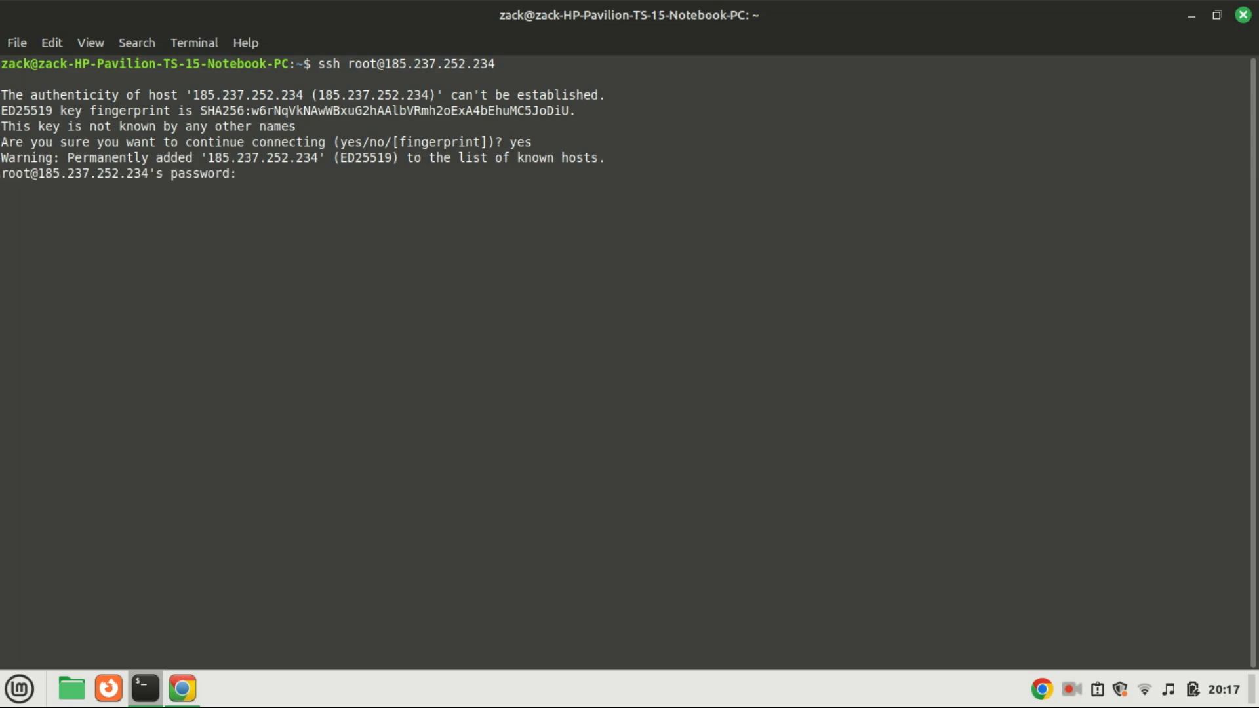
key(Return)
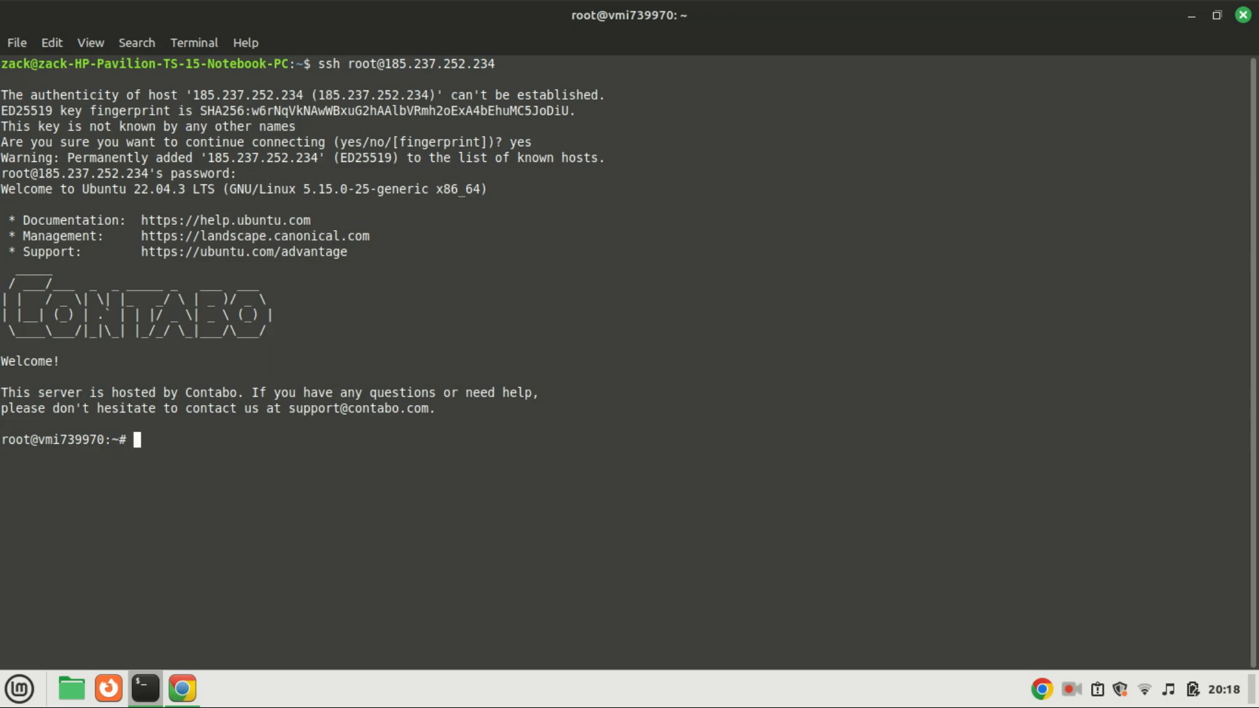
Step: Clear the server's welcome output to a fresh prompt
text(c)
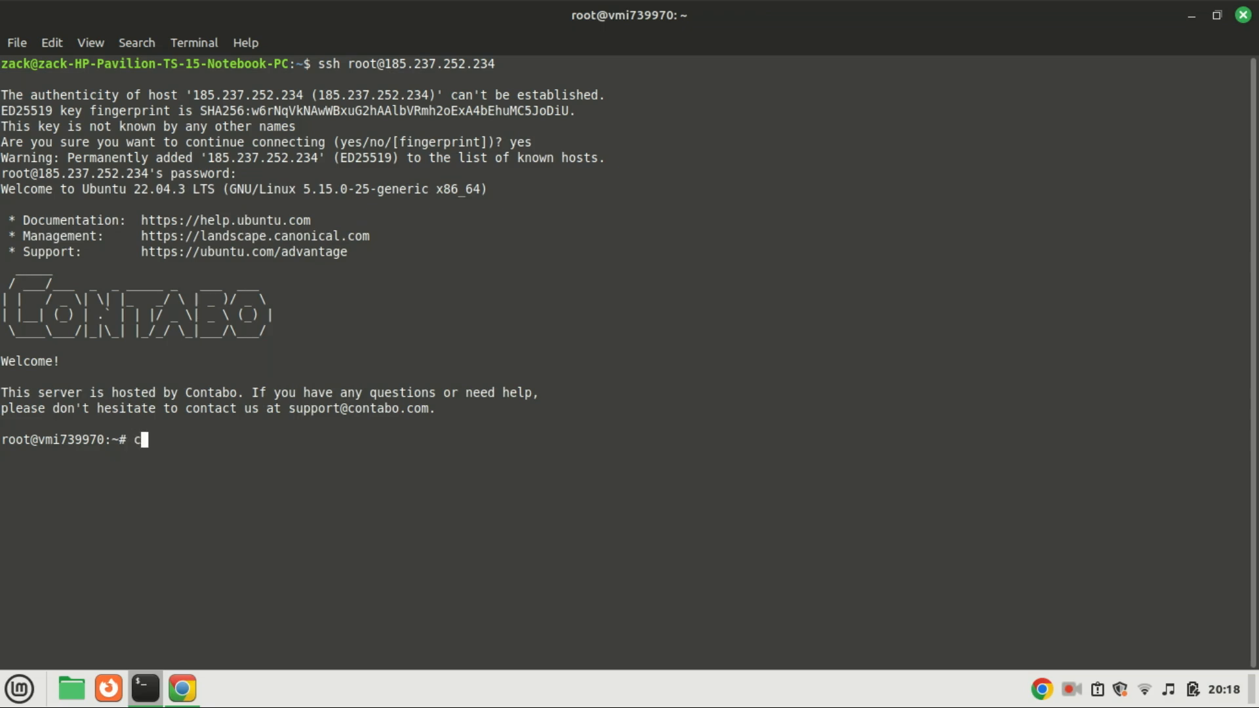
text(lear)
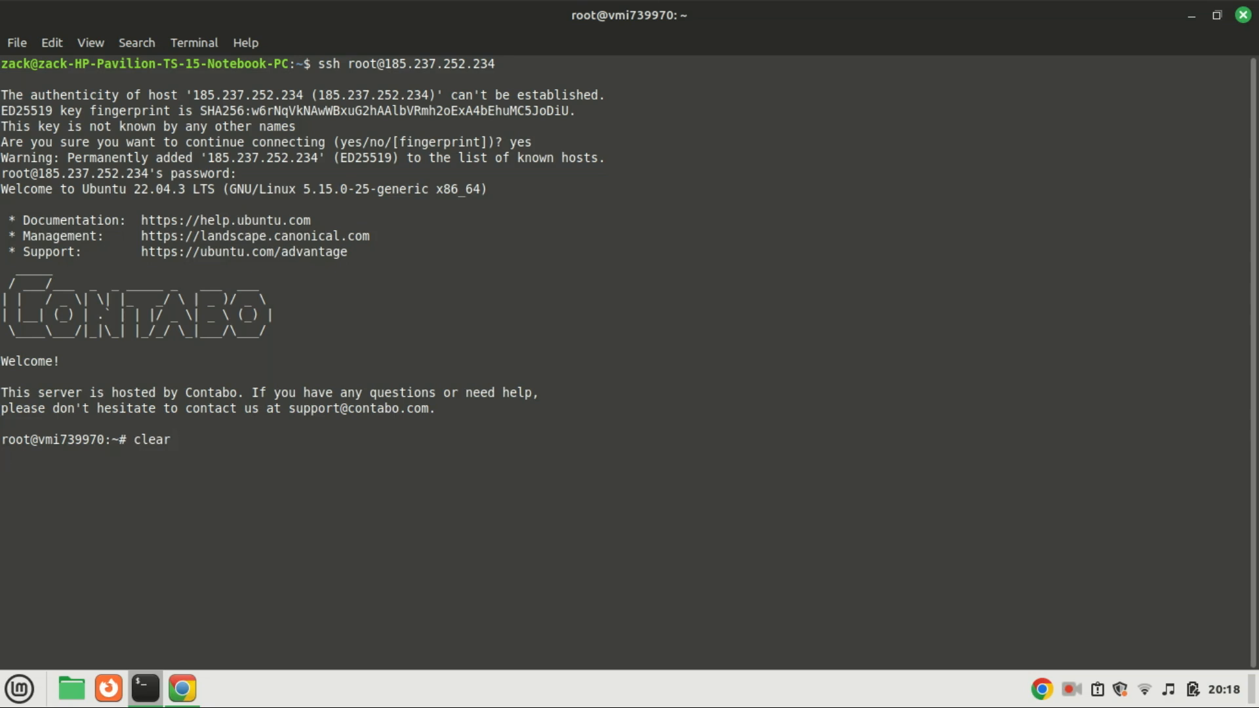
key(Return)
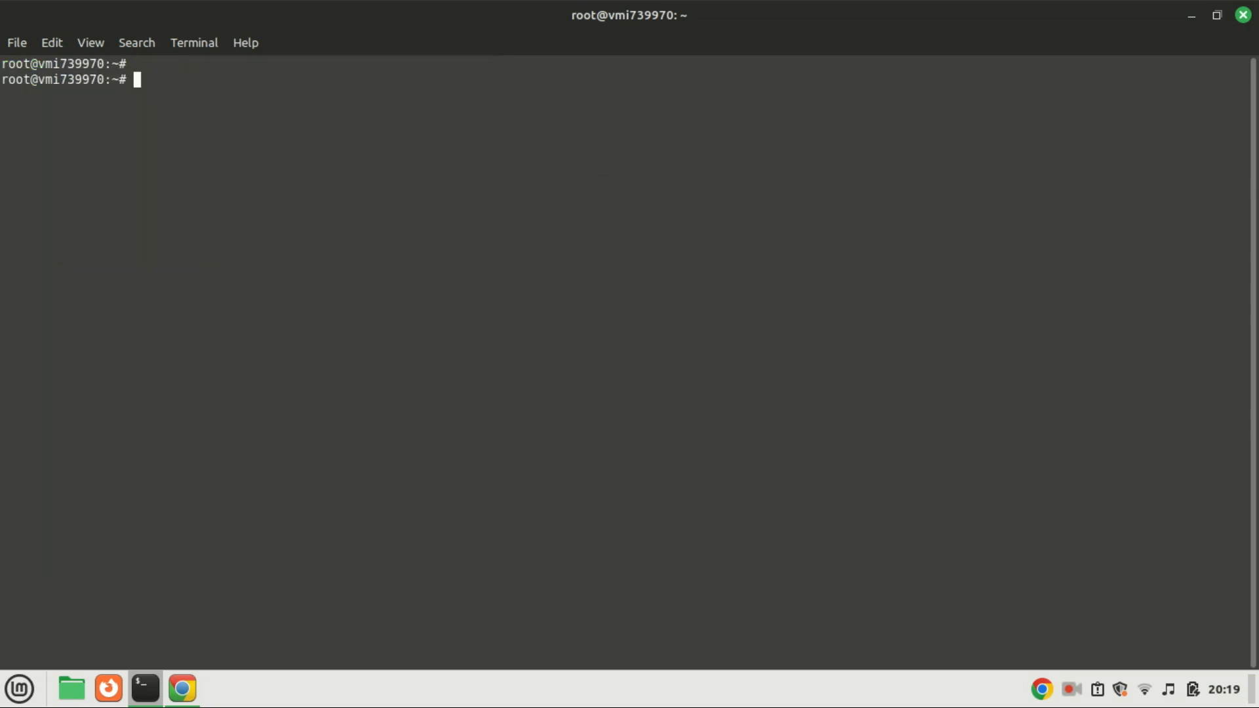
mouse_move(287, 315)
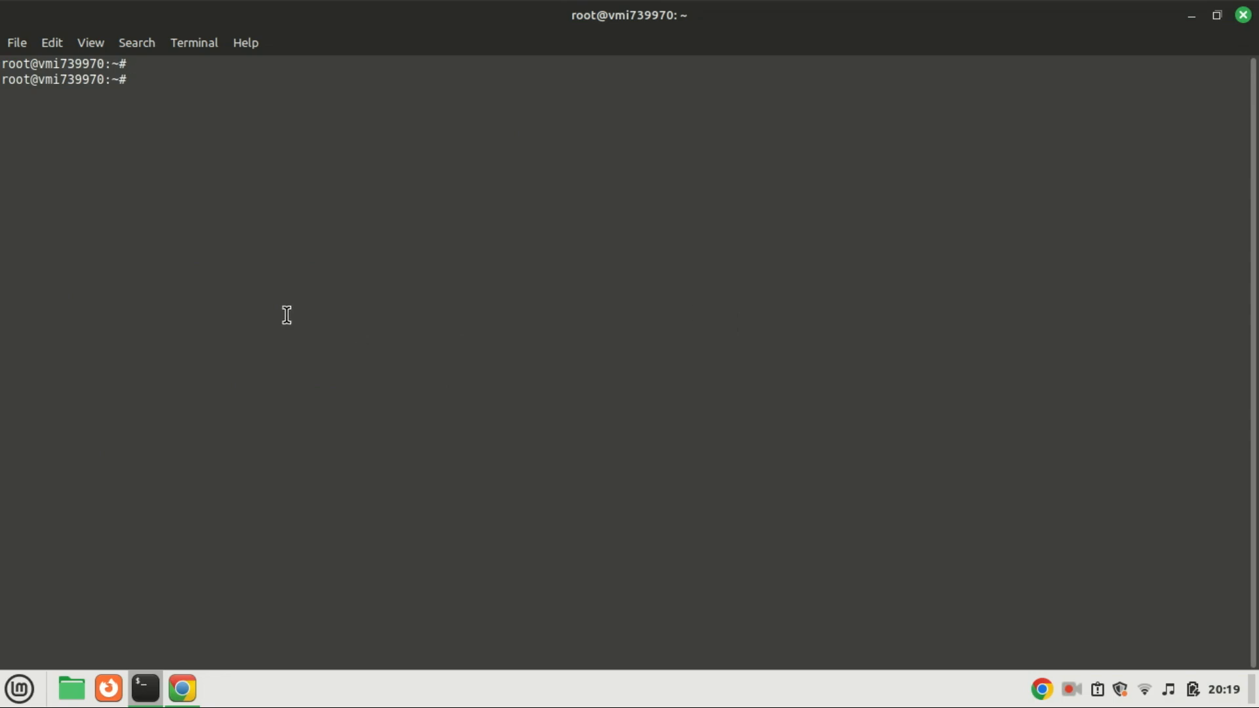
Step: Run sudo apt install telnet (already newest version) and enter telnet alt2.aspmx.l.google.com smtp
text(s)
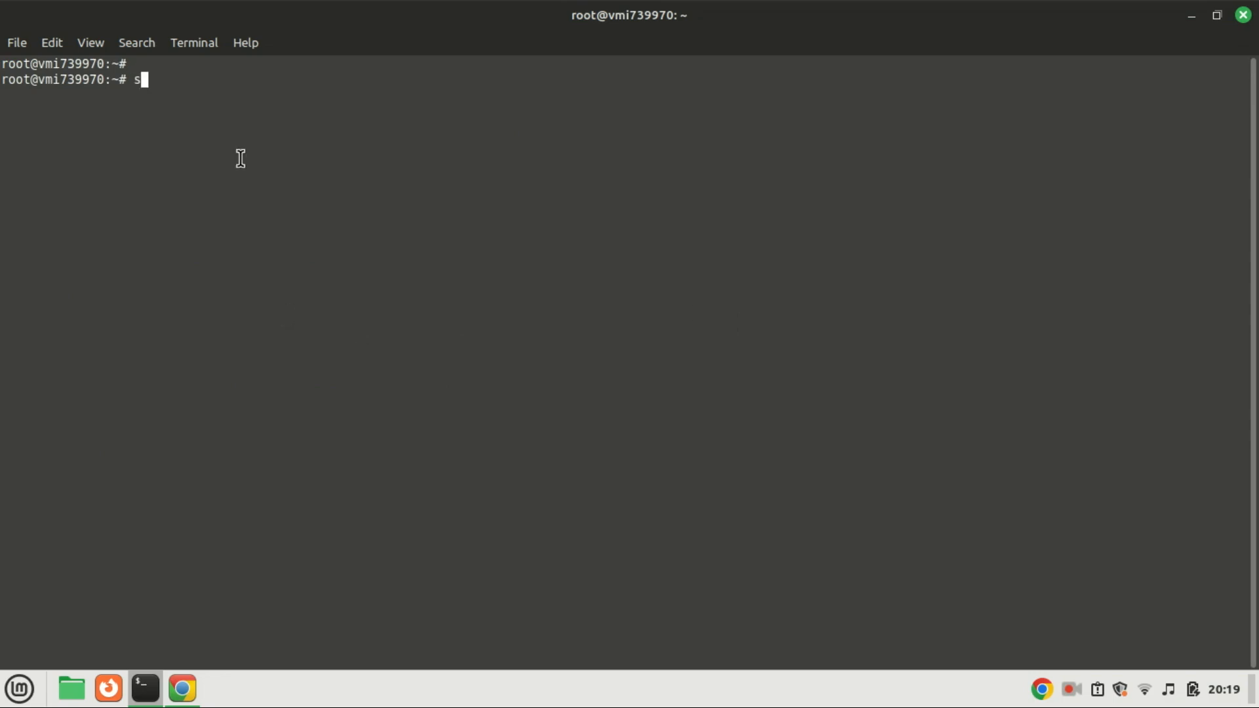
text(udo apt install te)
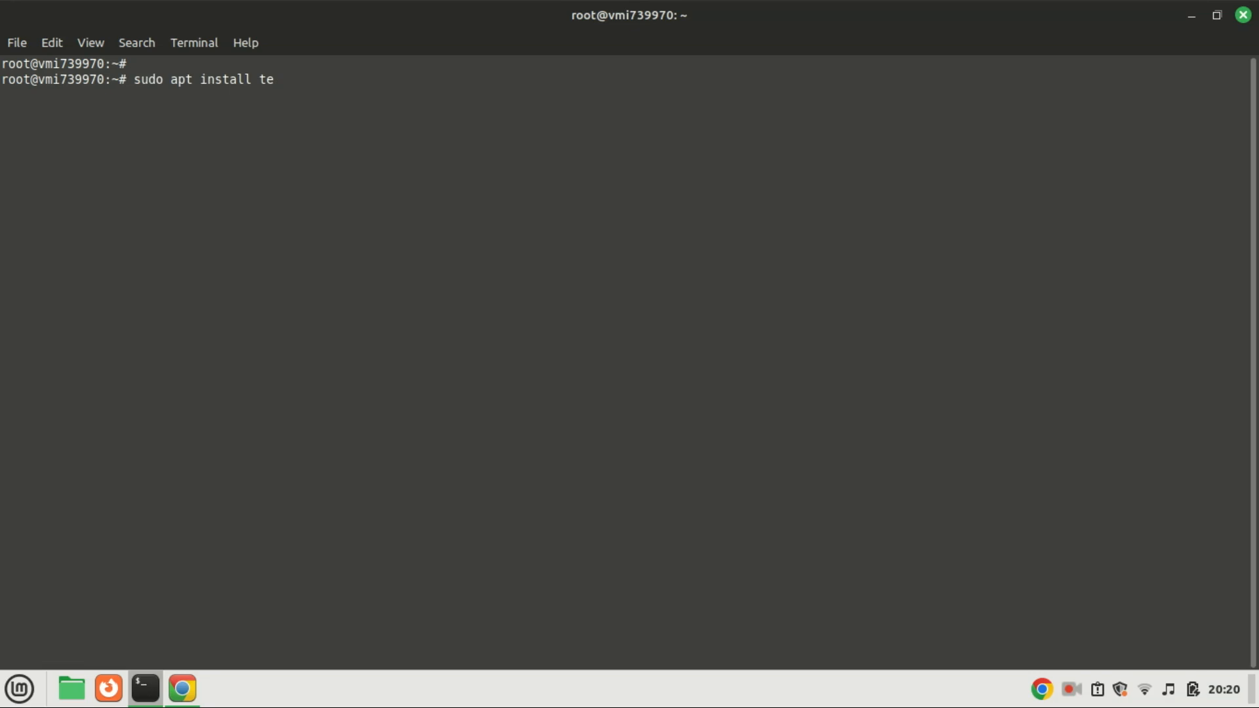
text(lnet)
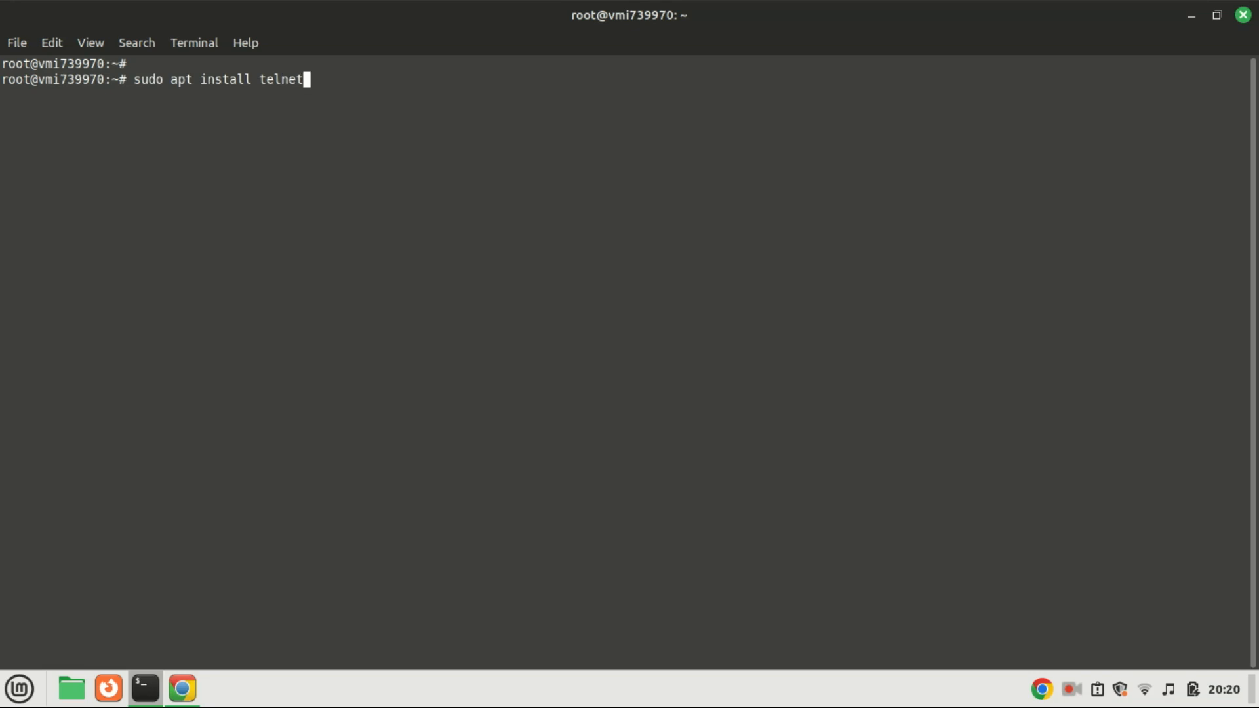
key(Return)
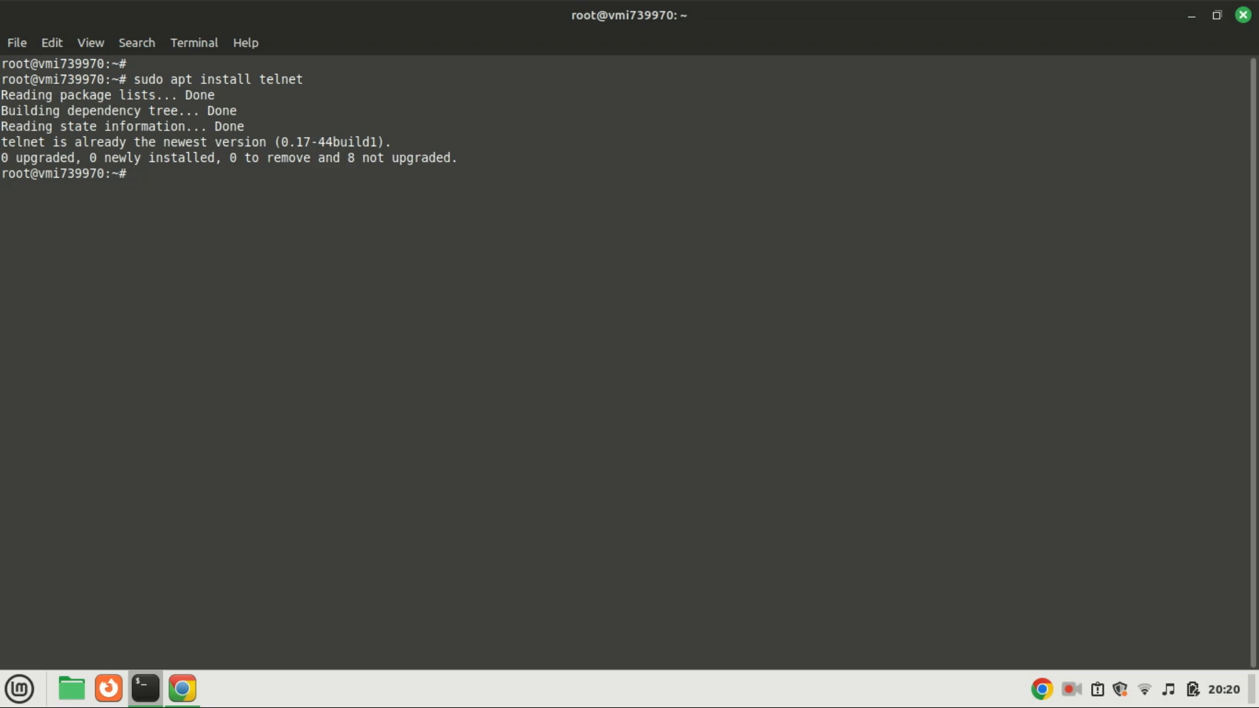
text(telnet alt2.aspmx.l.google.com smtp)
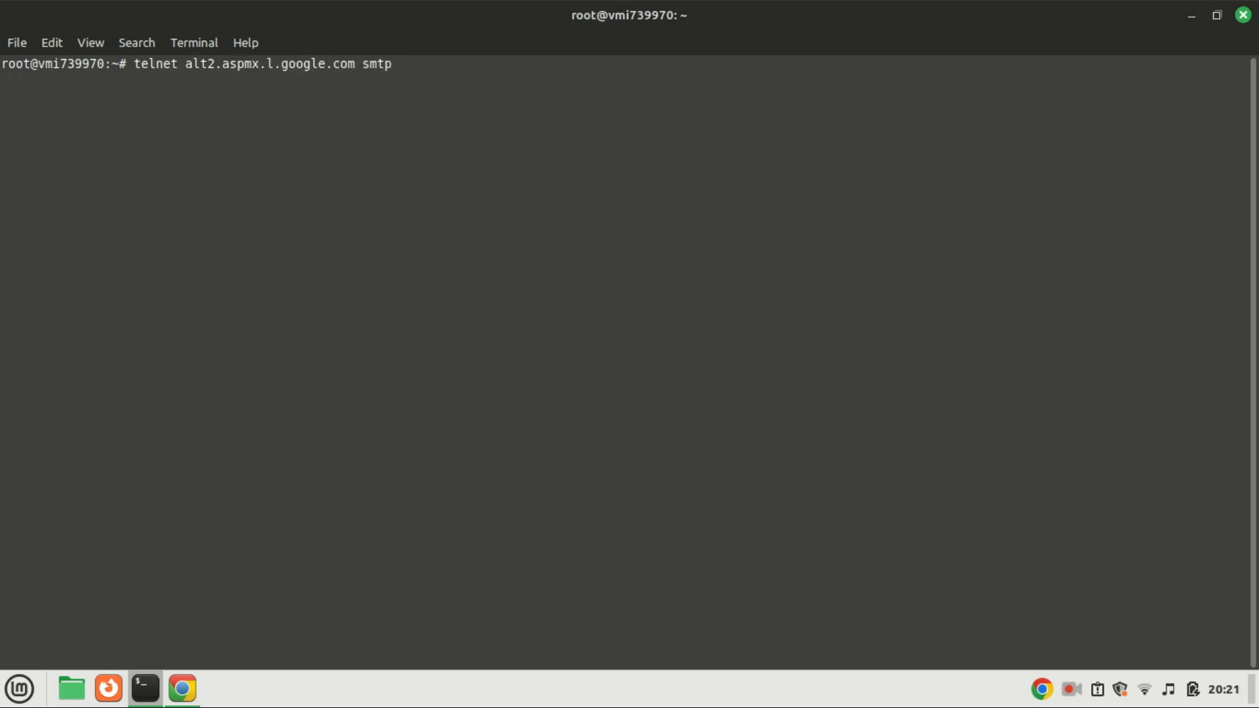
Step: Connect telnet to Google's mail server, see the 220 ESMTP banner, then interrupt with Ctrl+C
key(Return)
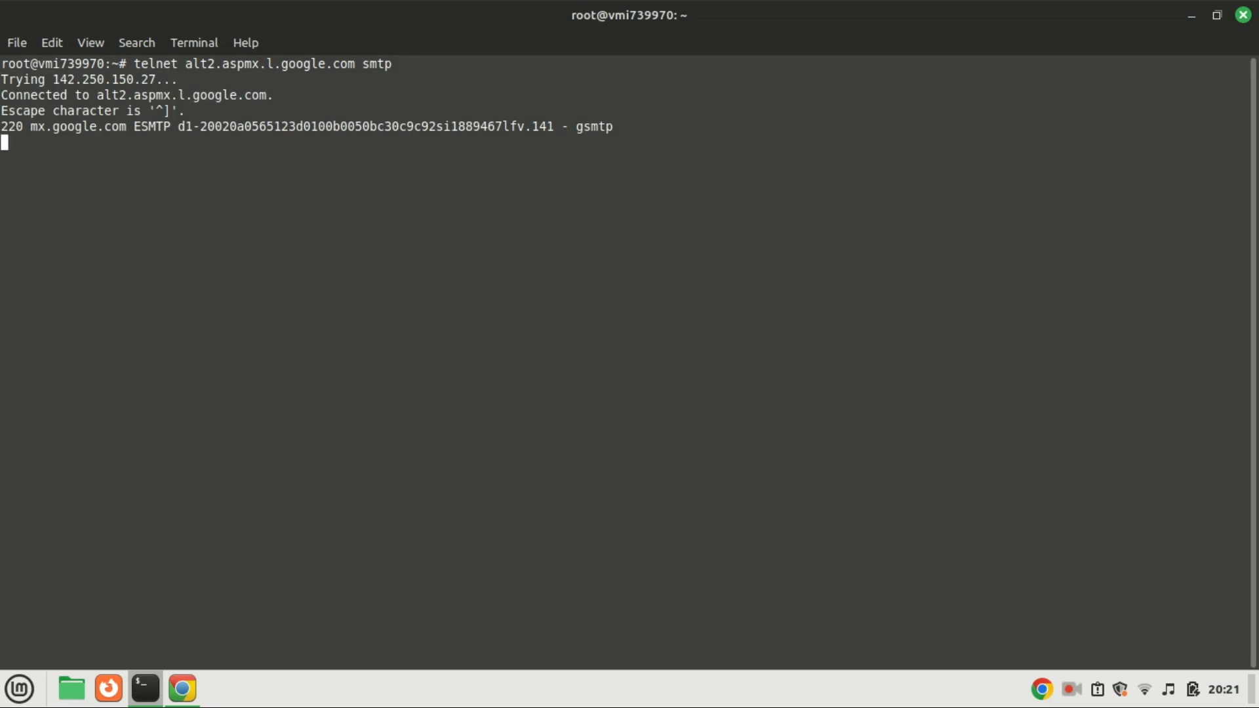
mouse_move(246, 291)
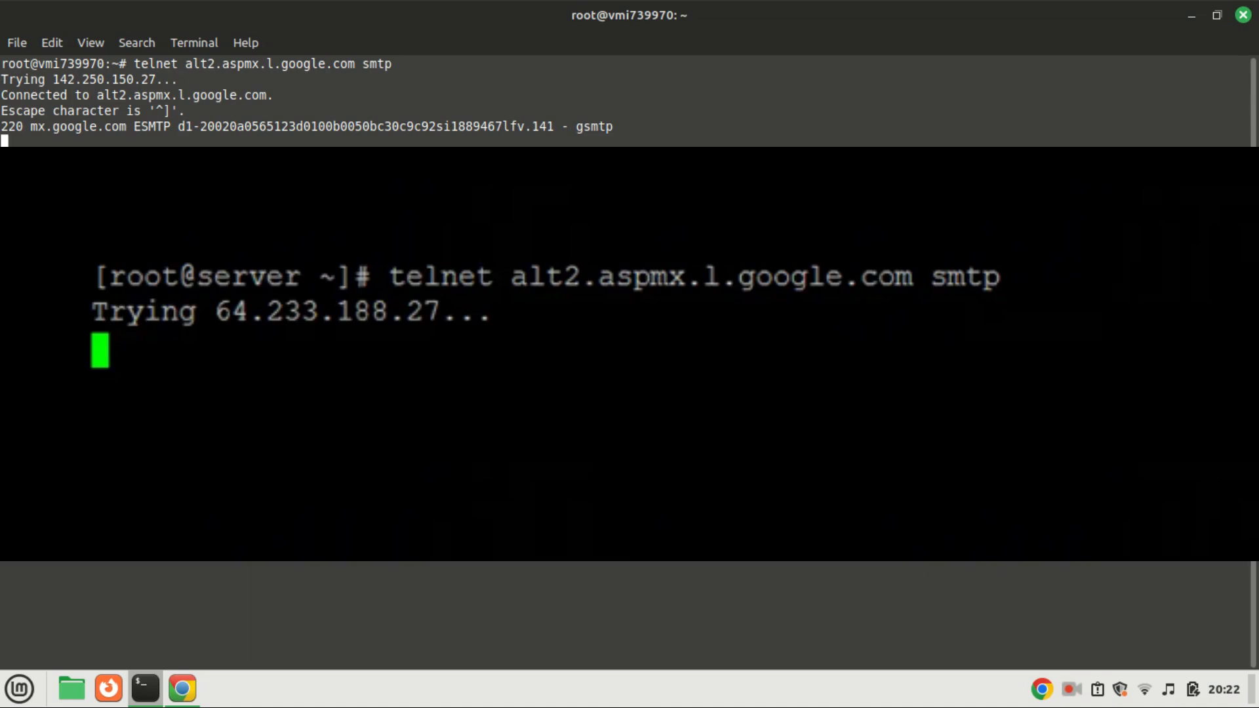
key(ctrl+c)
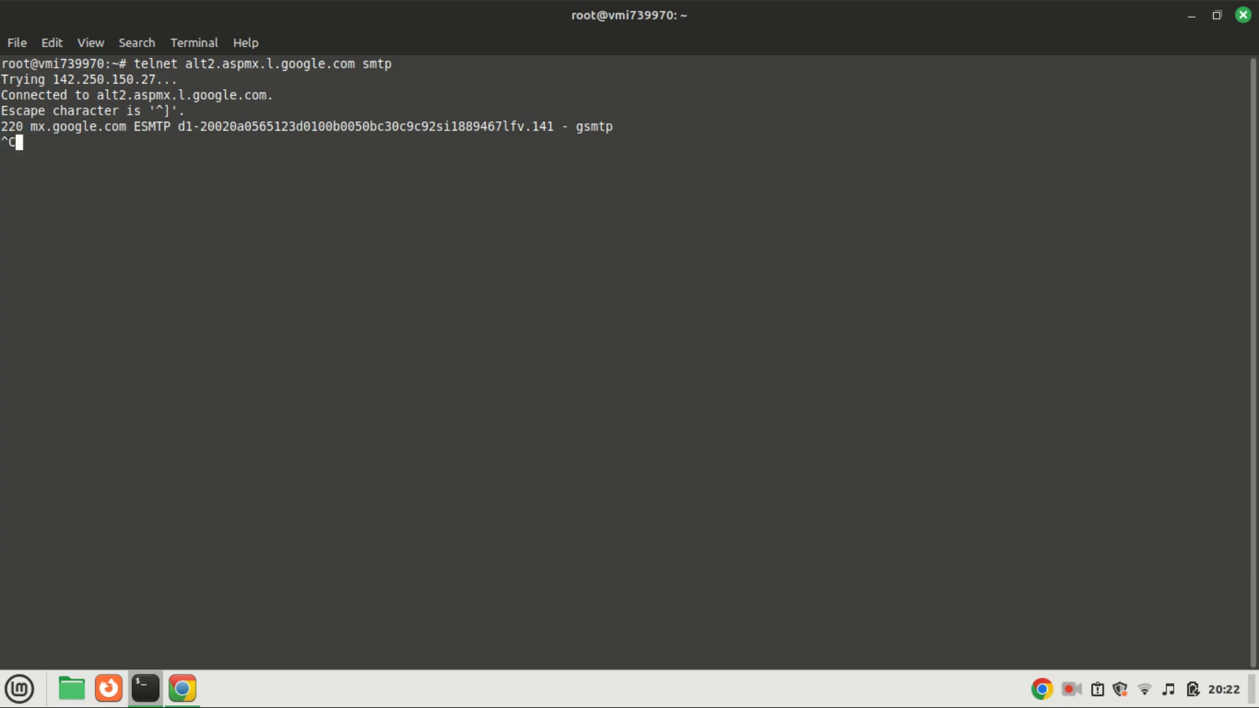
key(ctrl+c)
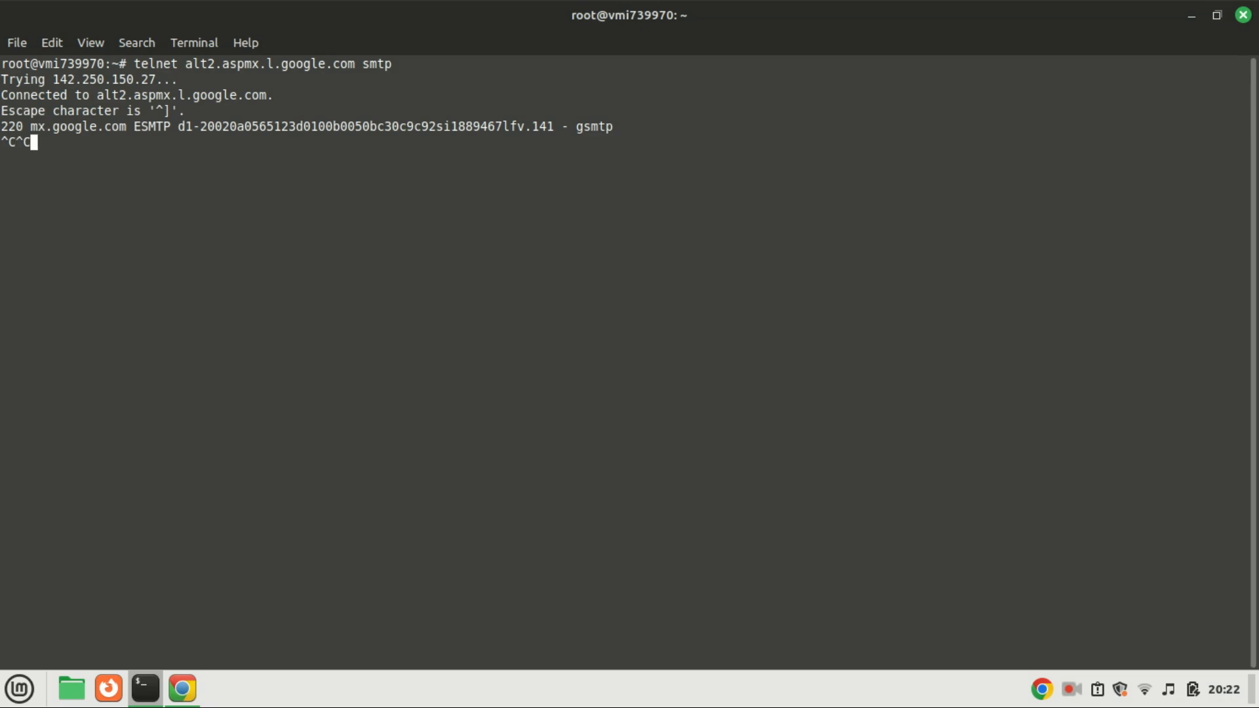